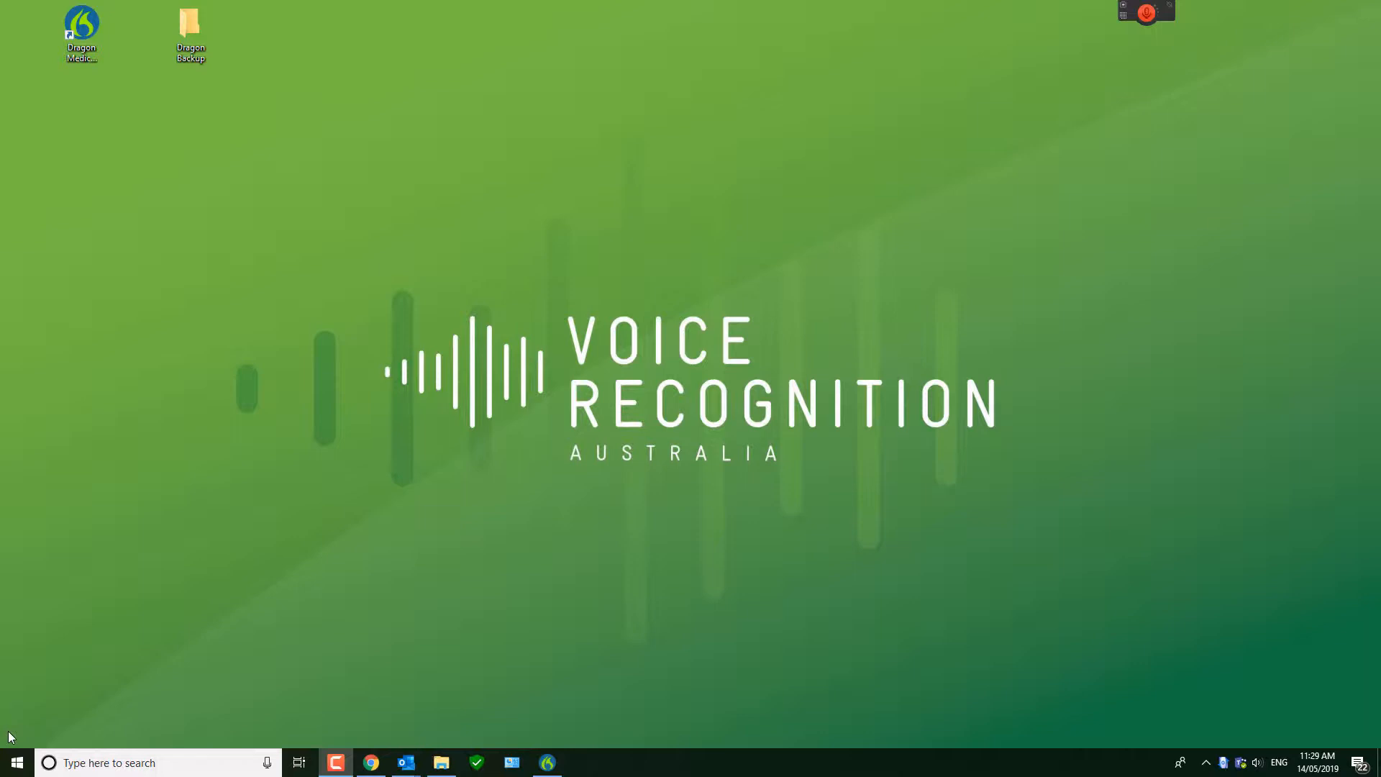
mouse_move(68, 566)
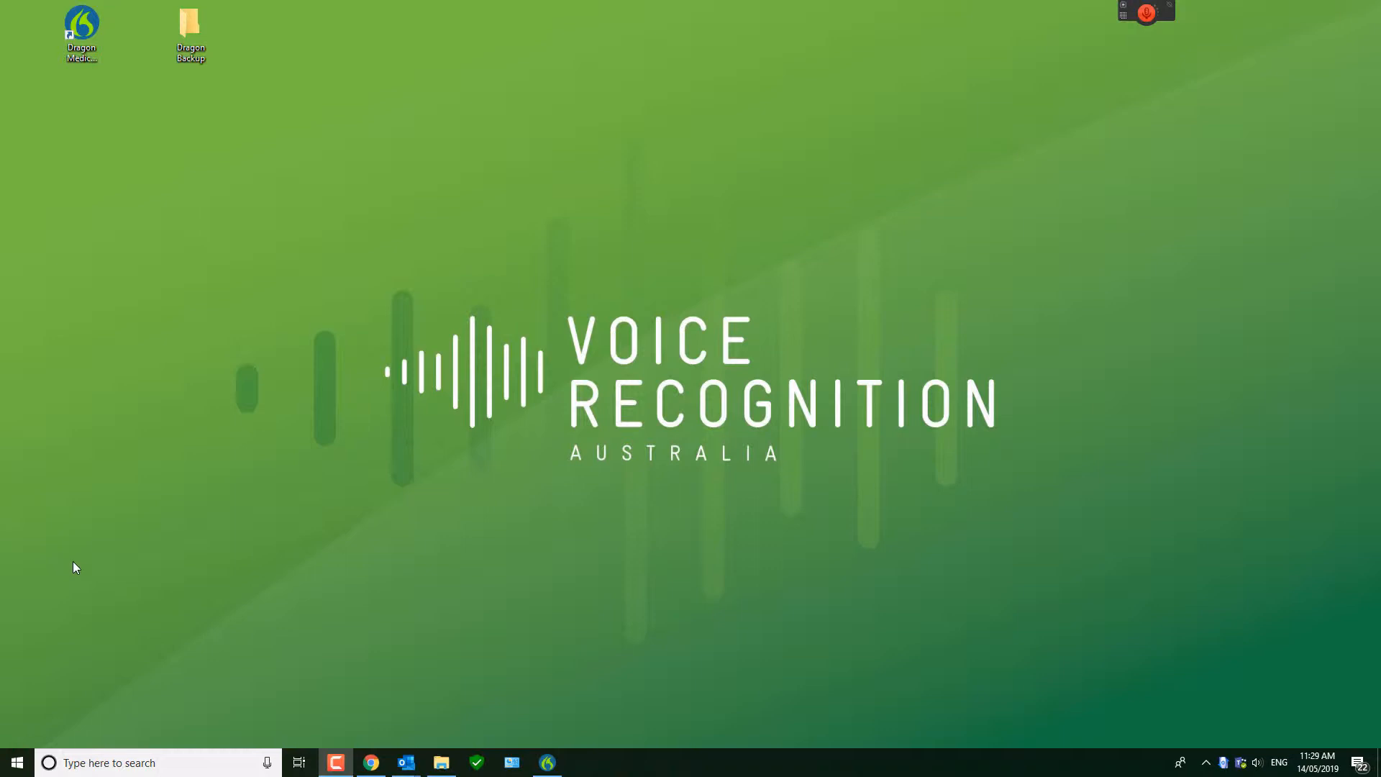
mouse_move(252, 542)
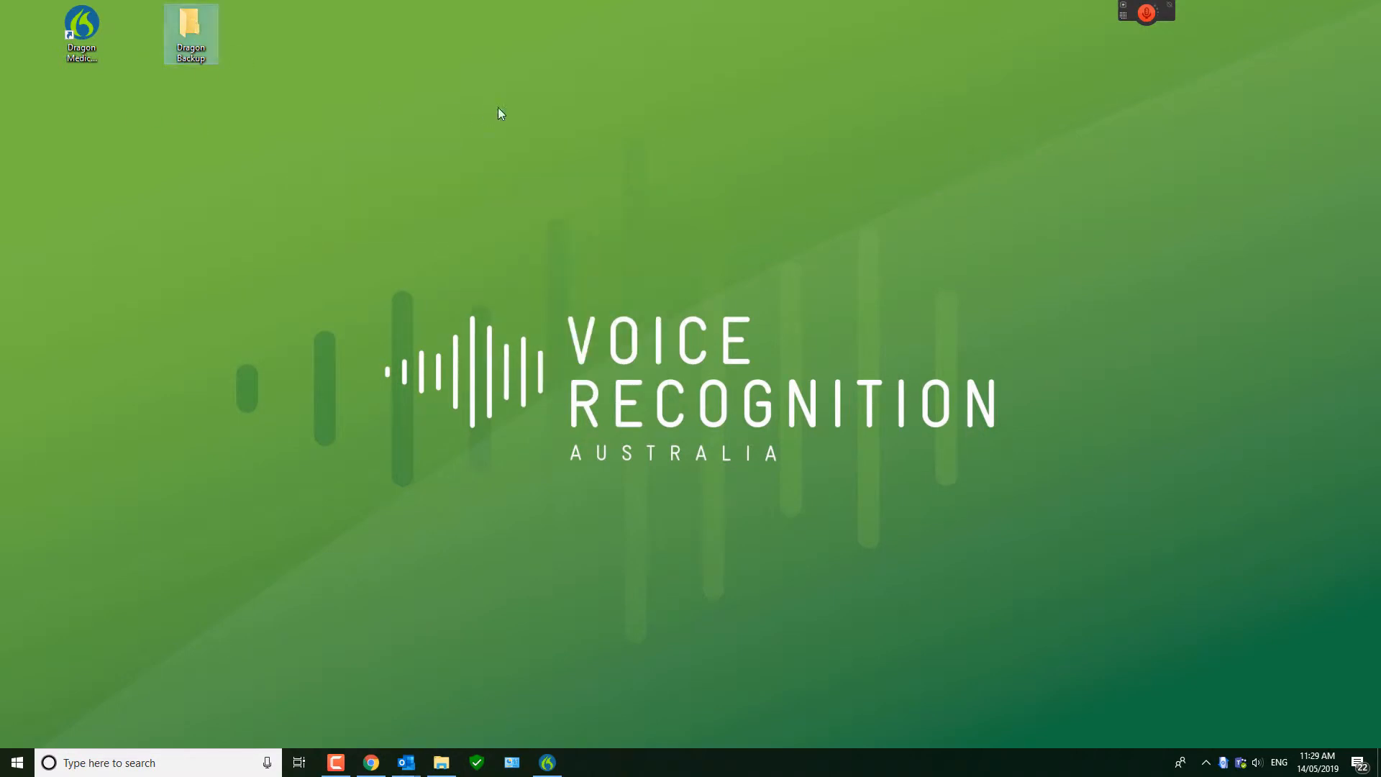
- Start the user profile export from the DragonBar Settings > Profile > Export menu
left_click(1027, 42)
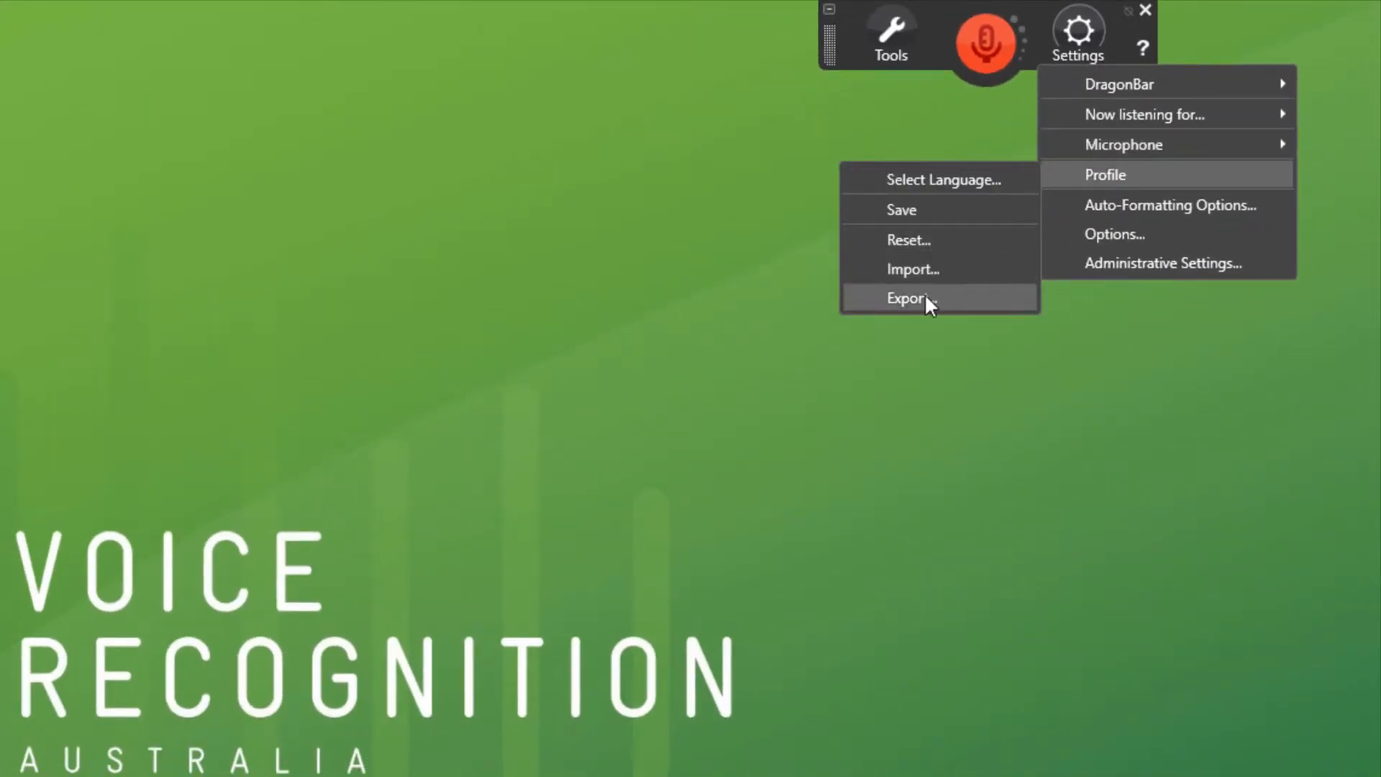
left_click(906, 298)
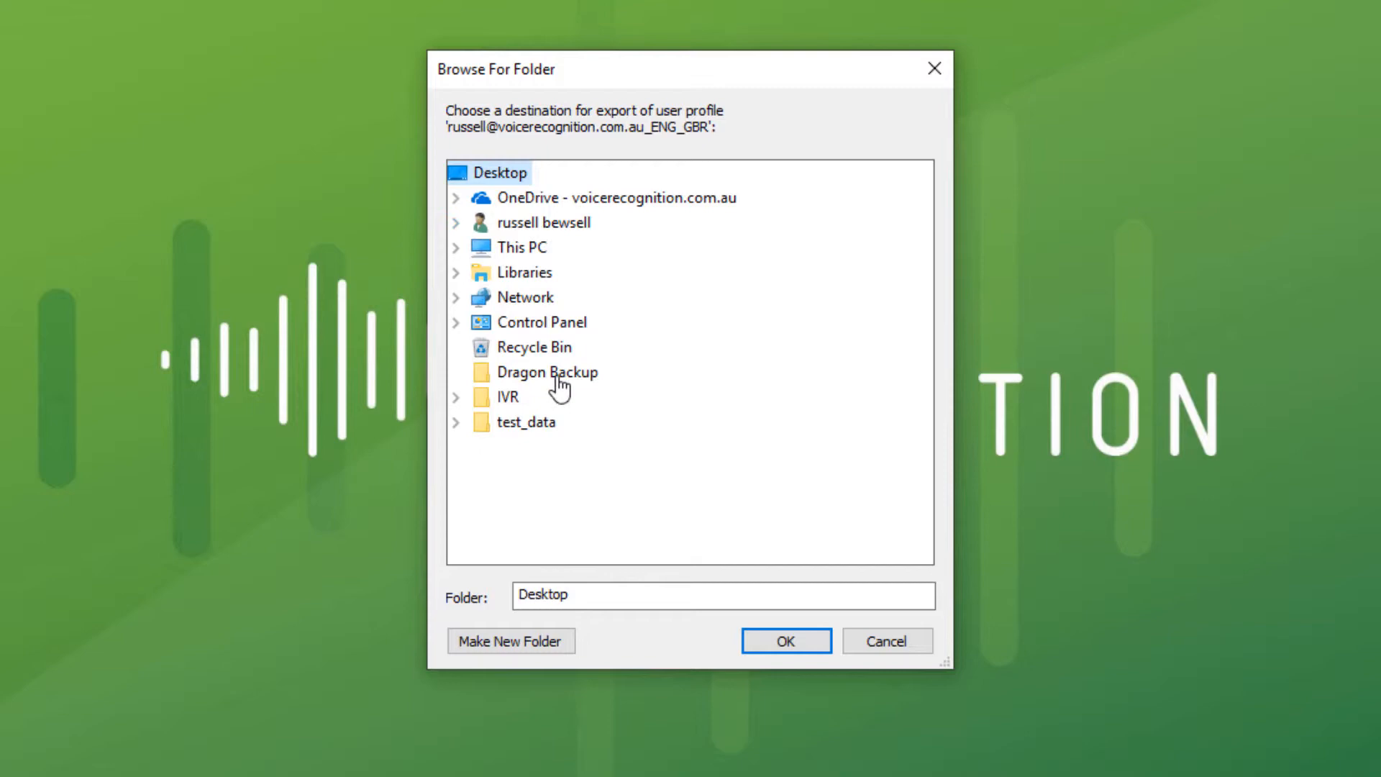
- Export the profile to the Dragon Backup desktop folder
left_click(545, 372)
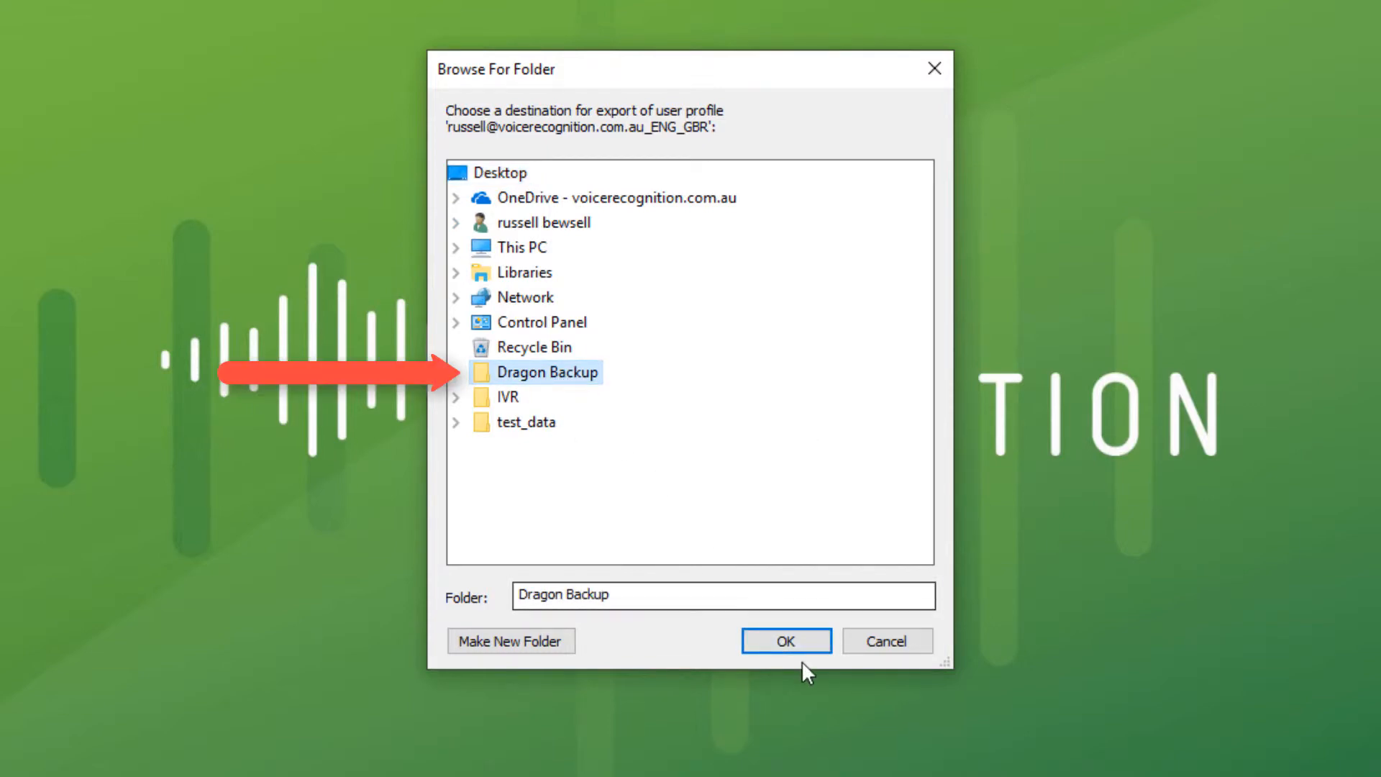
left_click(784, 641)
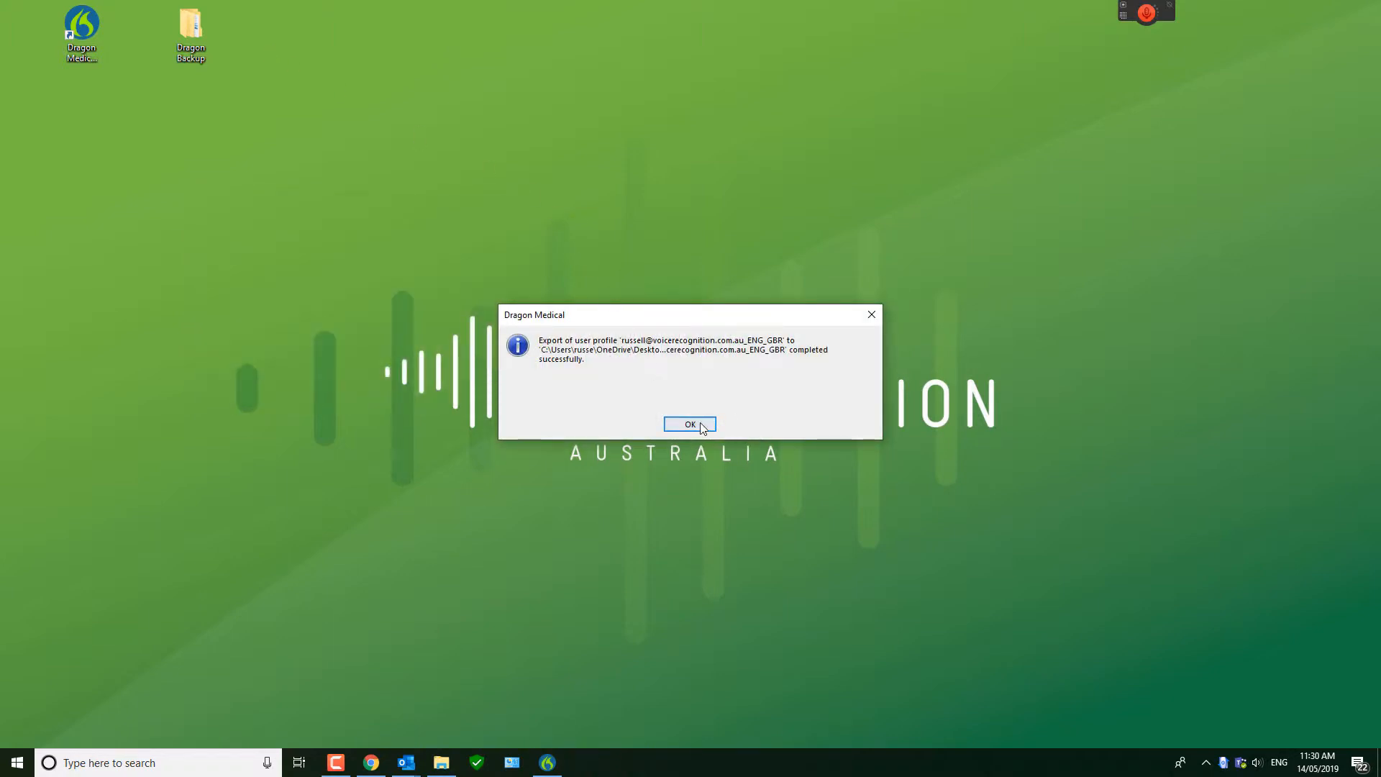
- Acknowledge the export success, confirm the profile folder inside Dragon Backup, and close Explorer
left_click(689, 424)
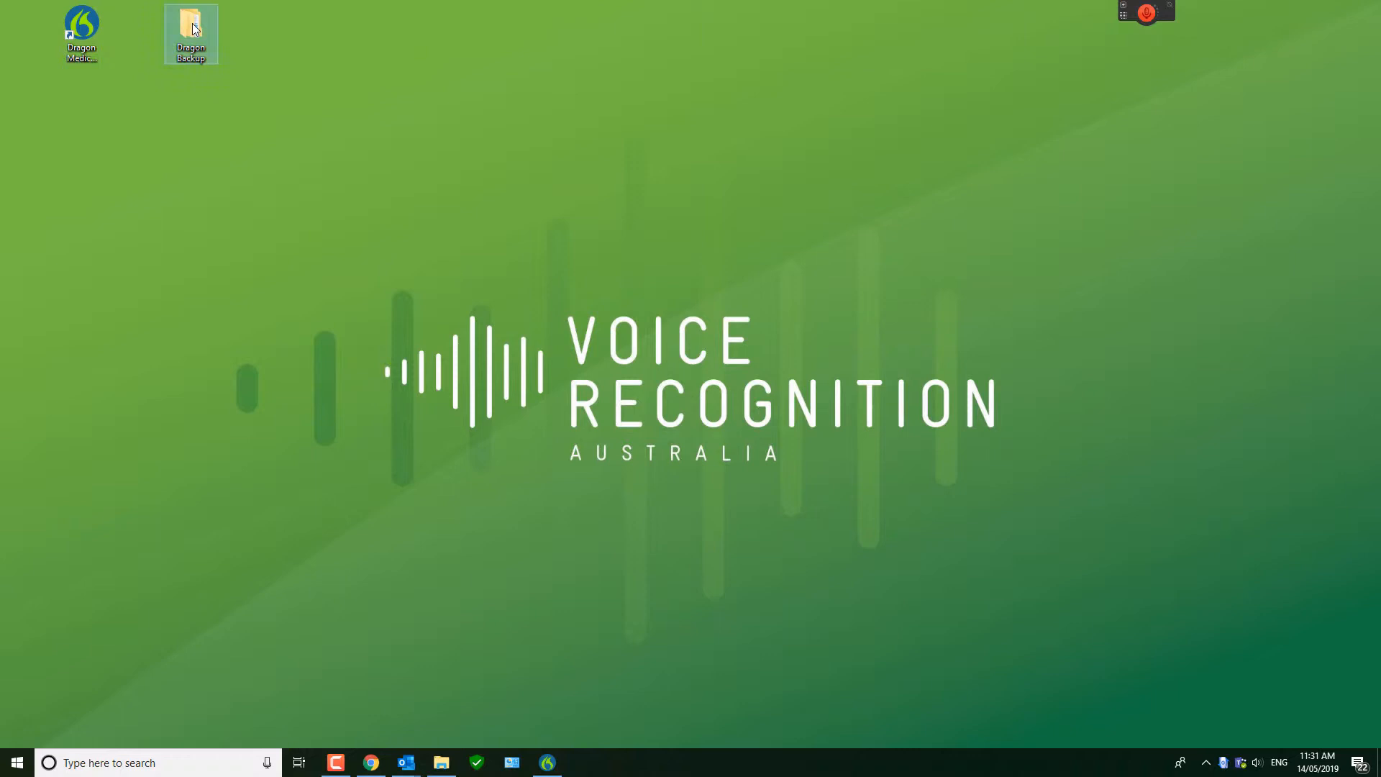
double_click(190, 29)
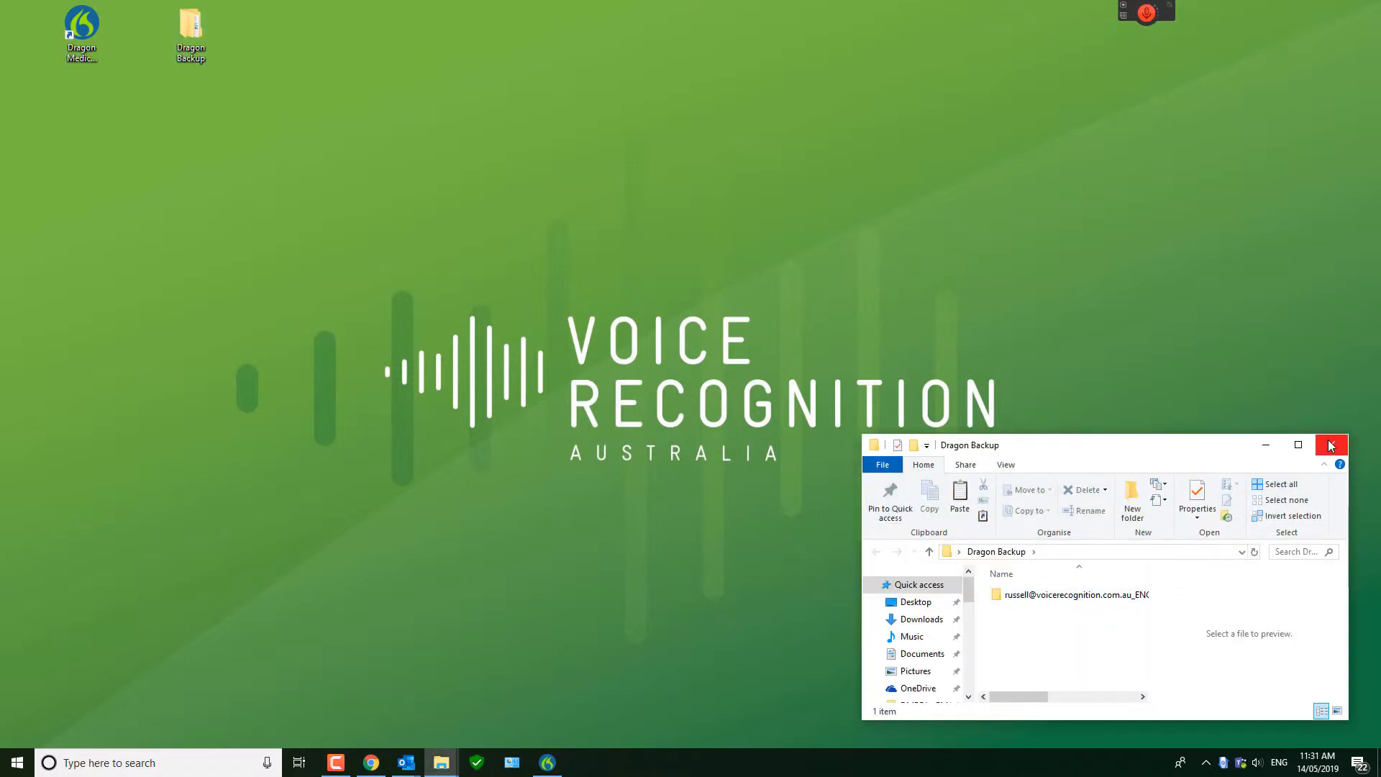
left_click(1330, 445)
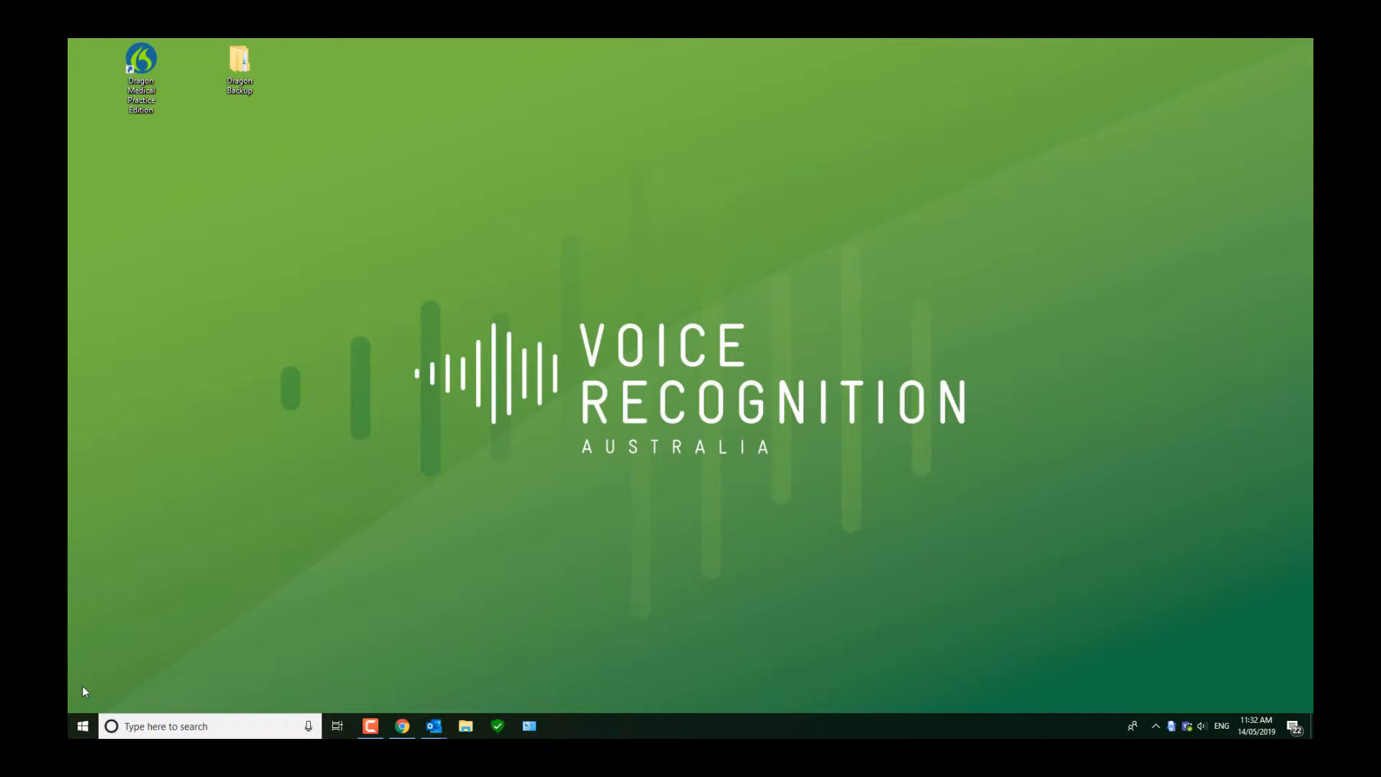
mouse_move(139, 685)
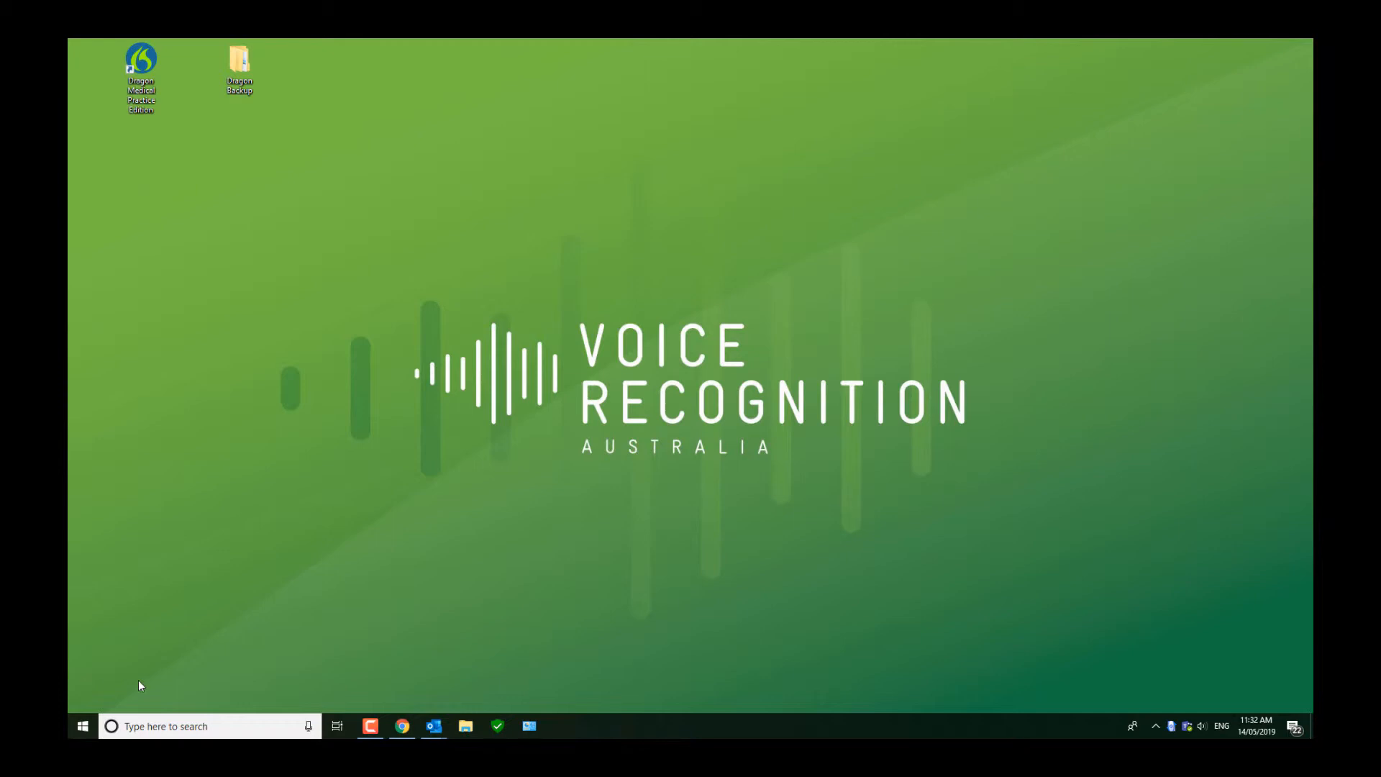
- Launch Dragon Medical Practice Edition from its desktop shortcut
left_click(141, 57)
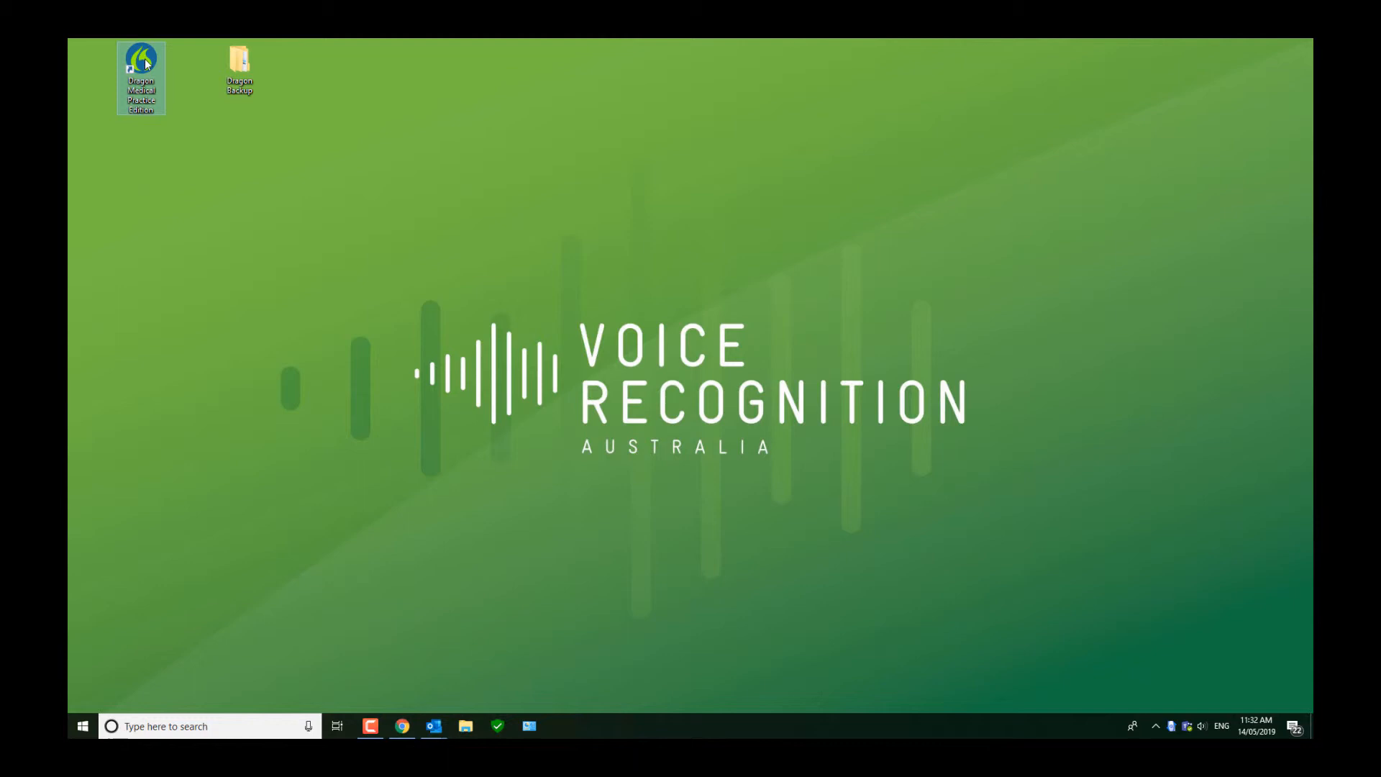
double_click(141, 68)
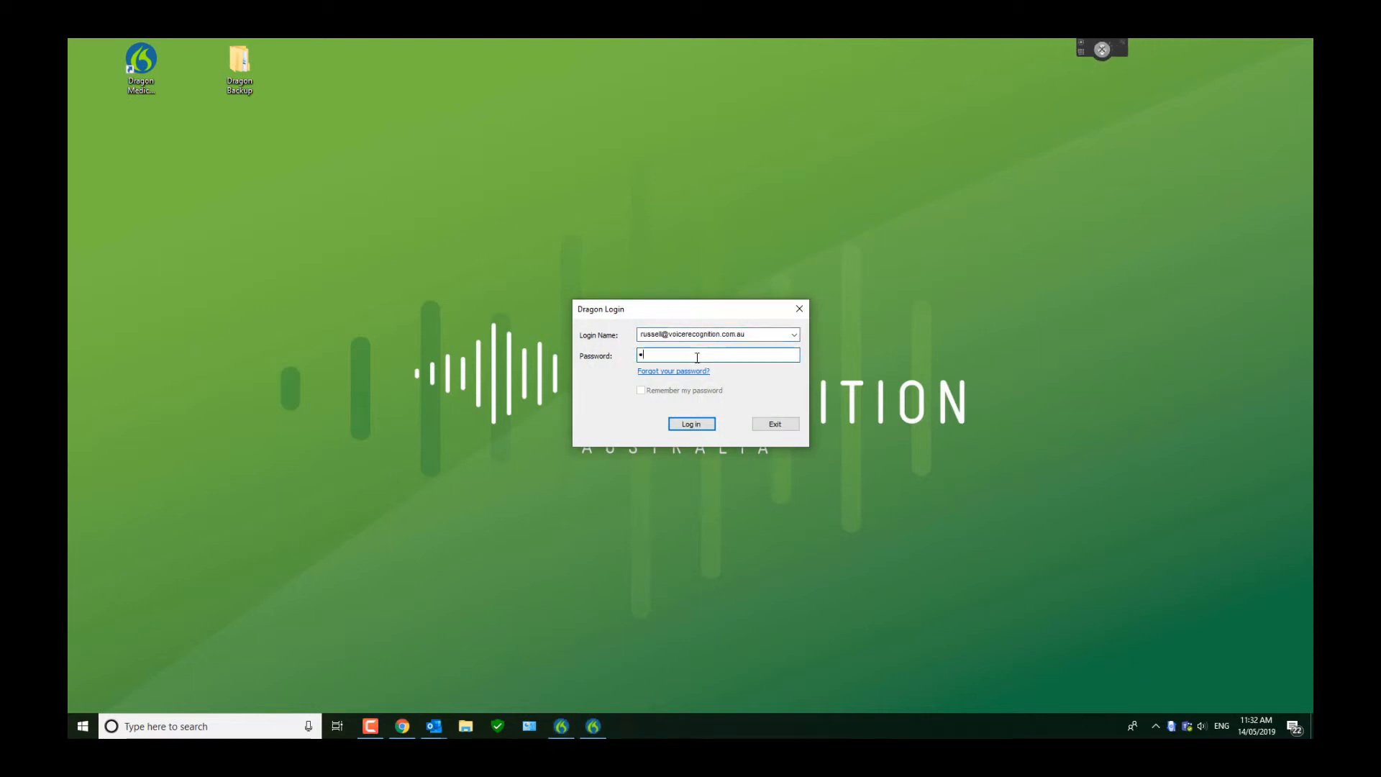
- Log in with the password, choose Open, and browse for a profile in Import User
type("•••••")
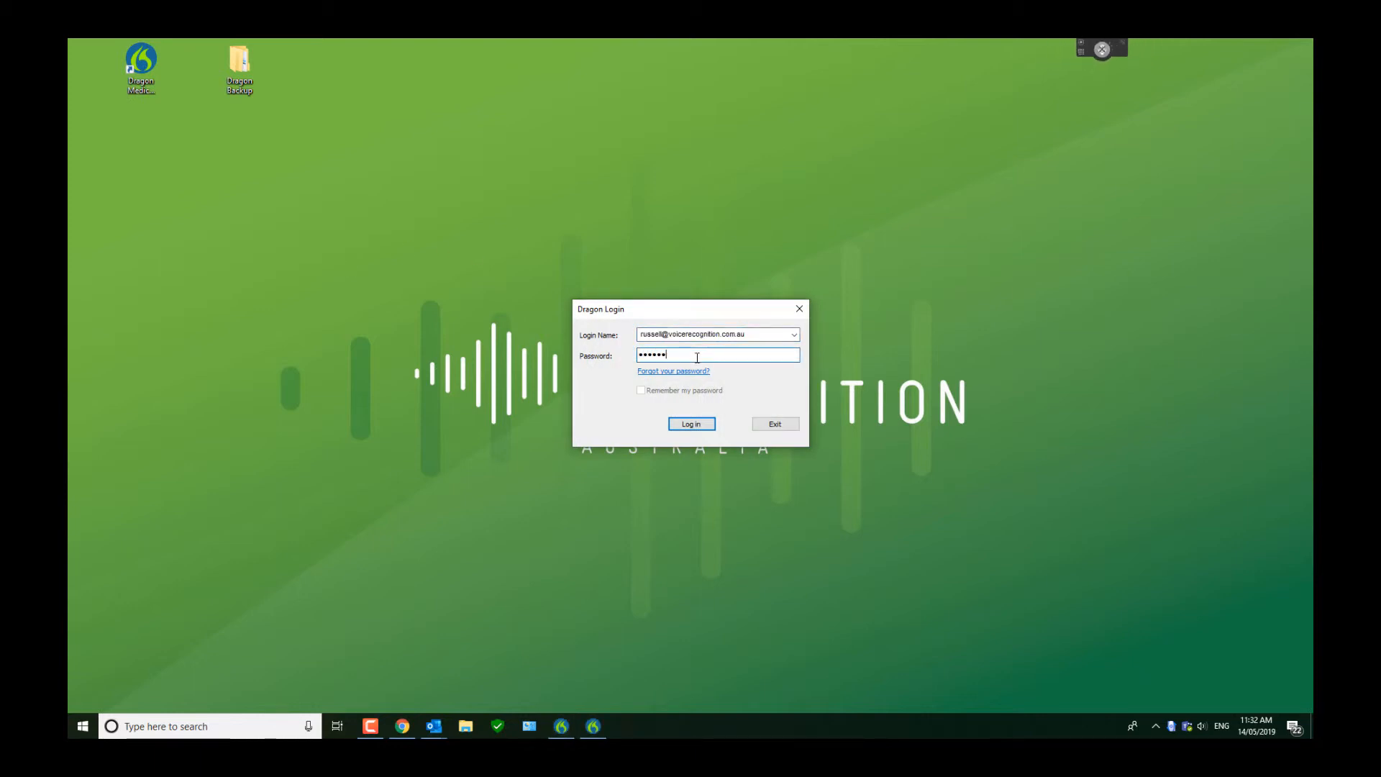
left_click(691, 424)
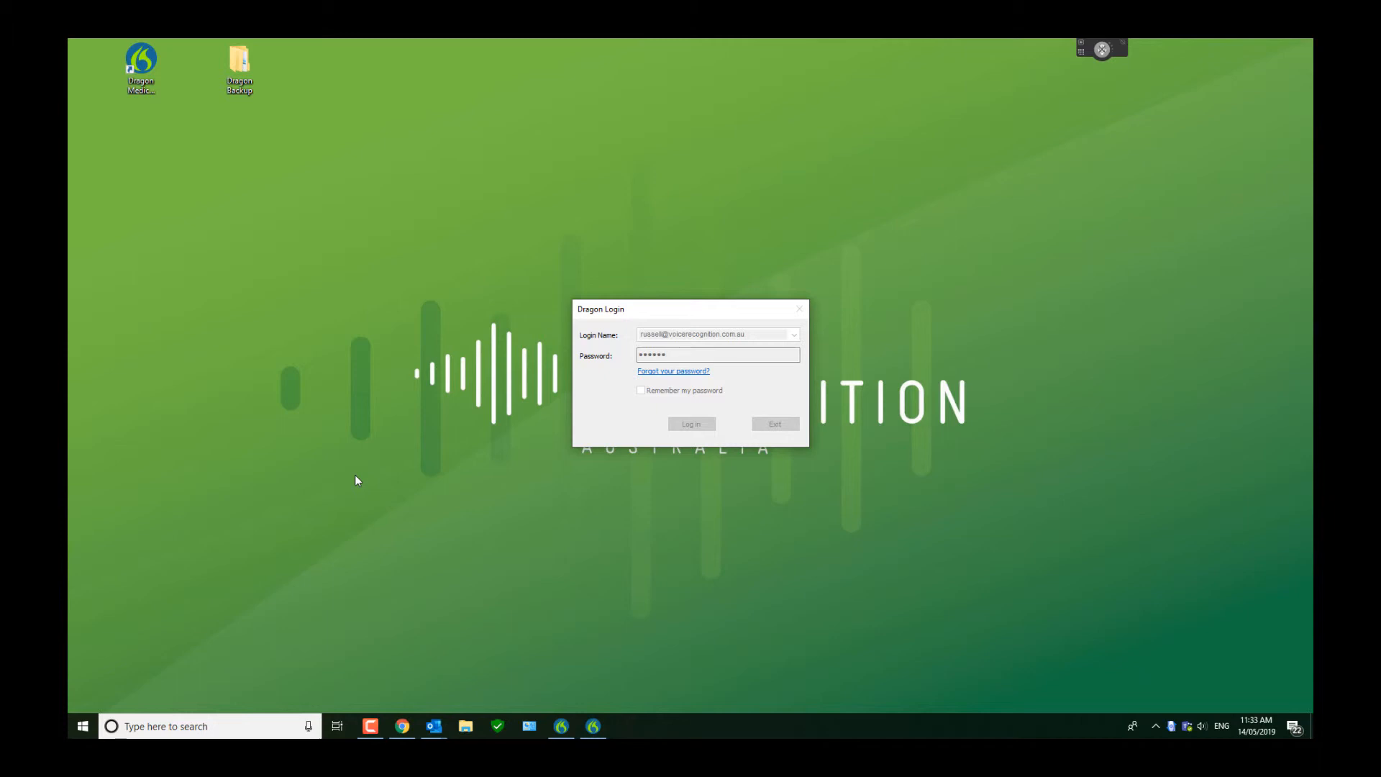
left_click(691, 424)
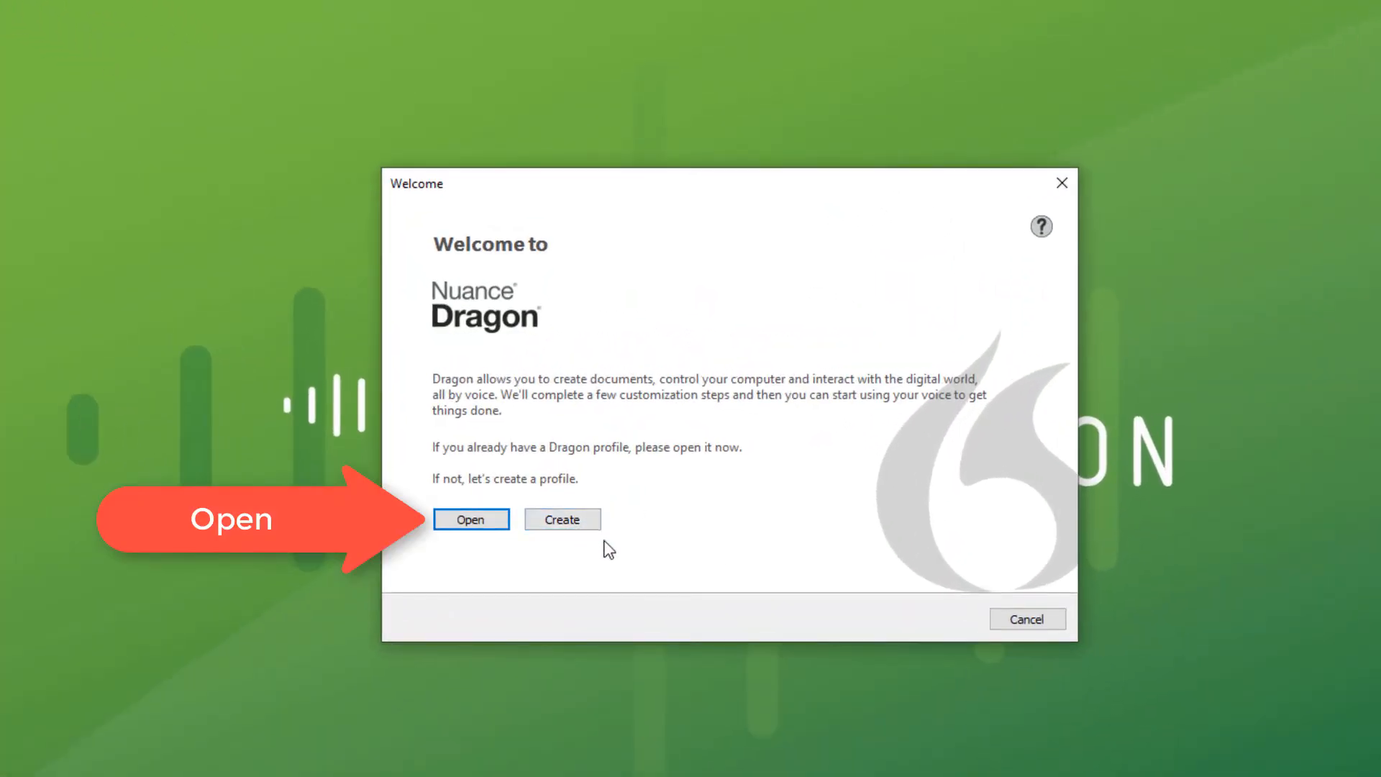
left_click(470, 518)
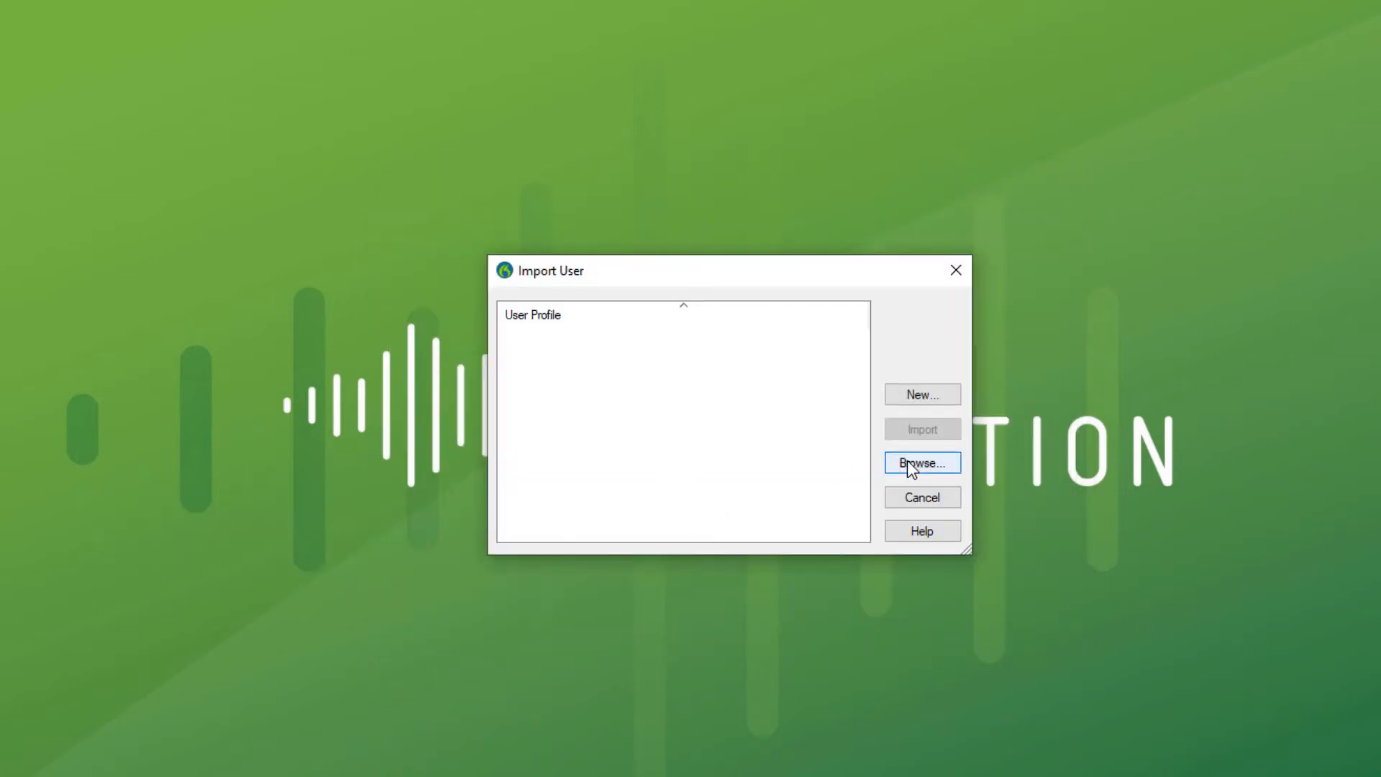
left_click(921, 462)
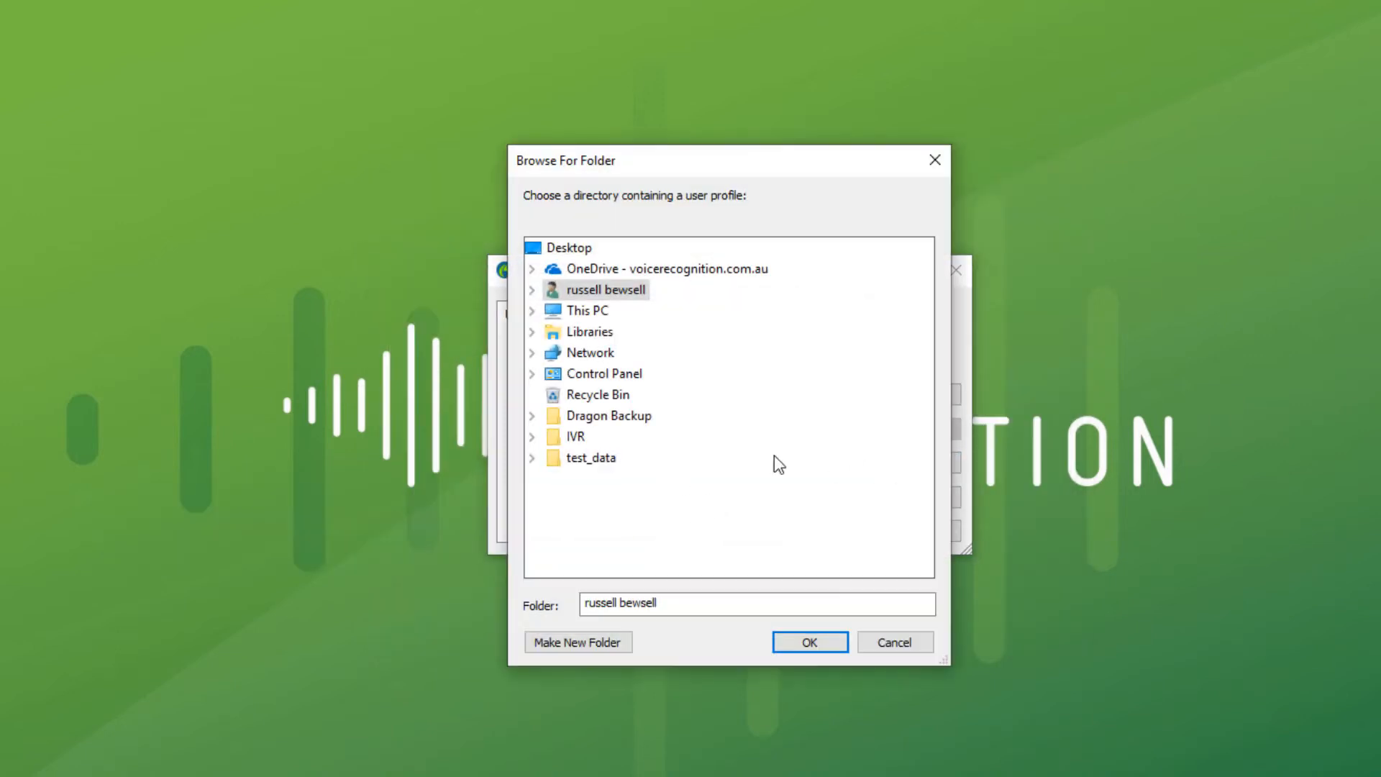
- Pick the login-named profile folder inside Dragon Backup as the import source
left_click(532, 415)
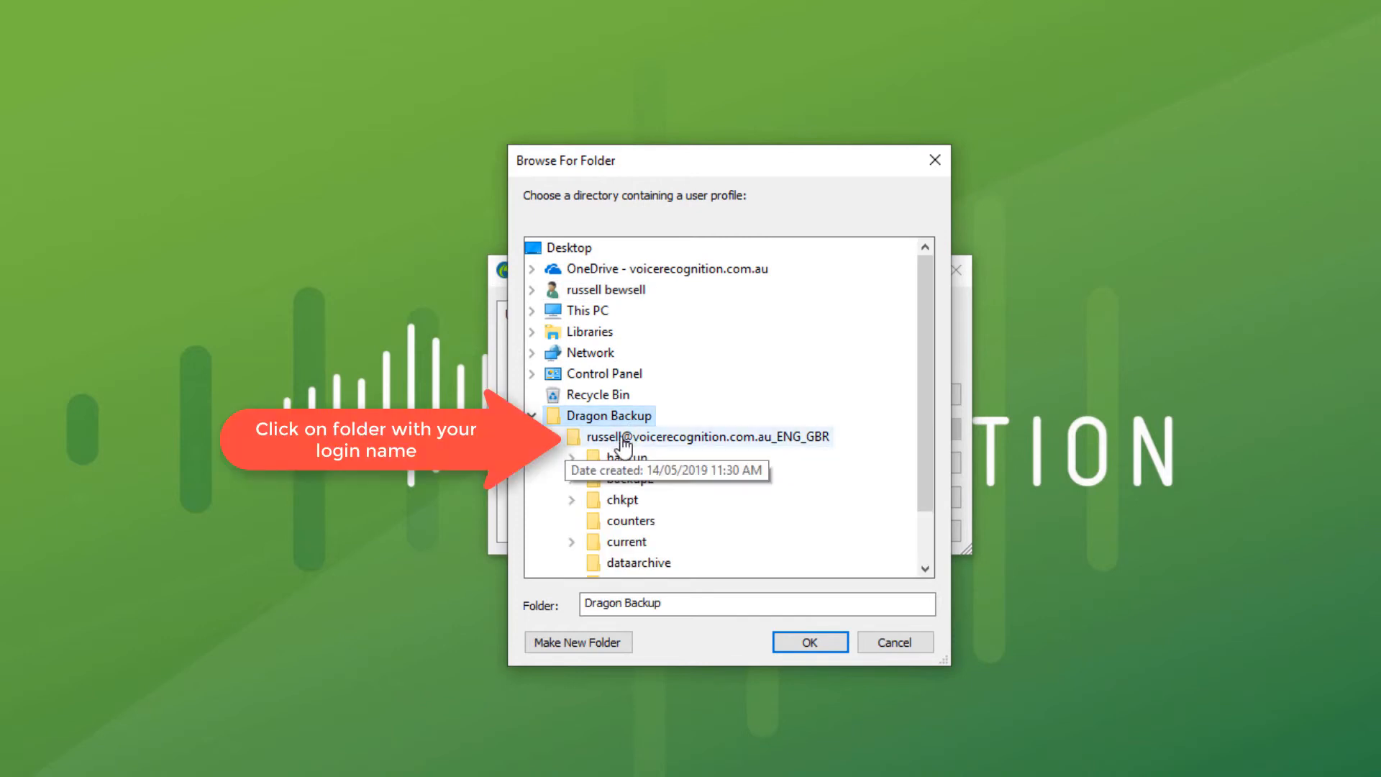
left_click(705, 436)
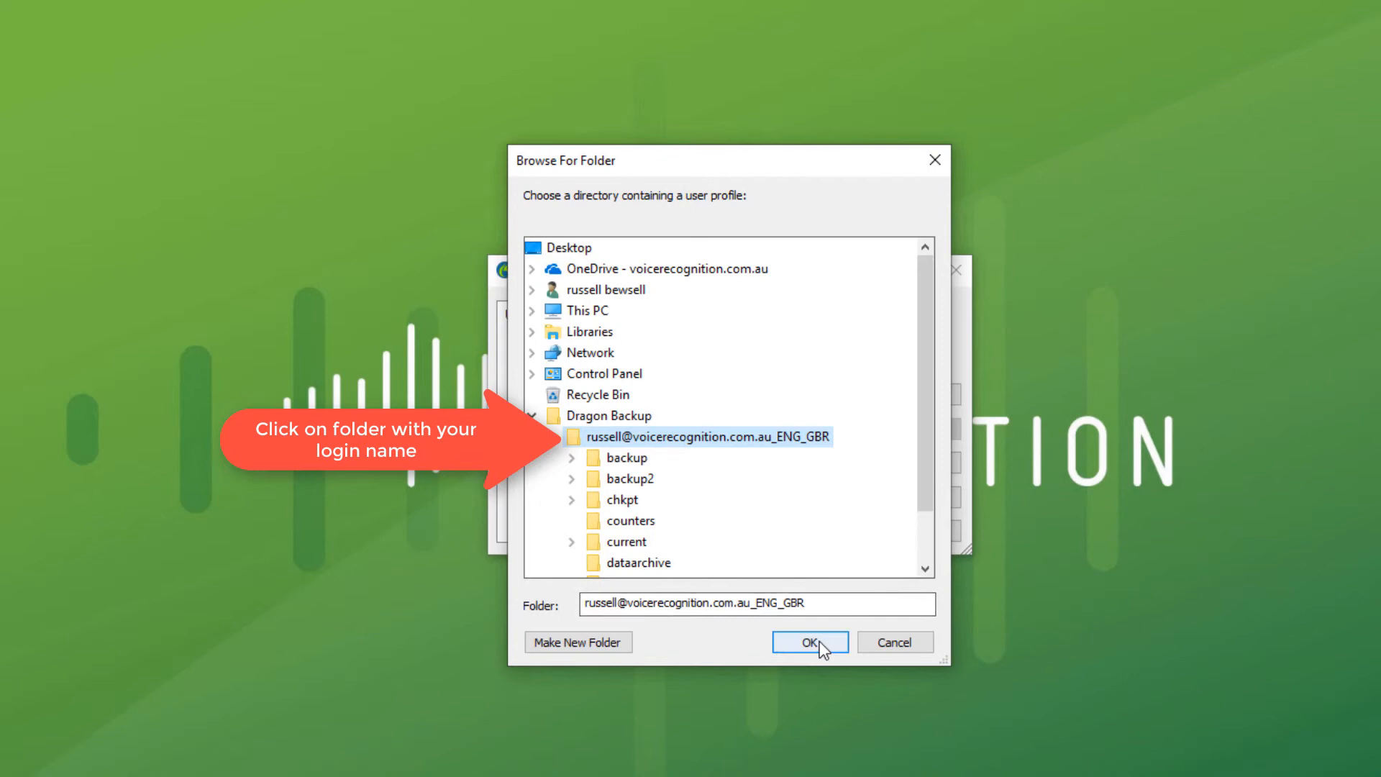
left_click(551, 436)
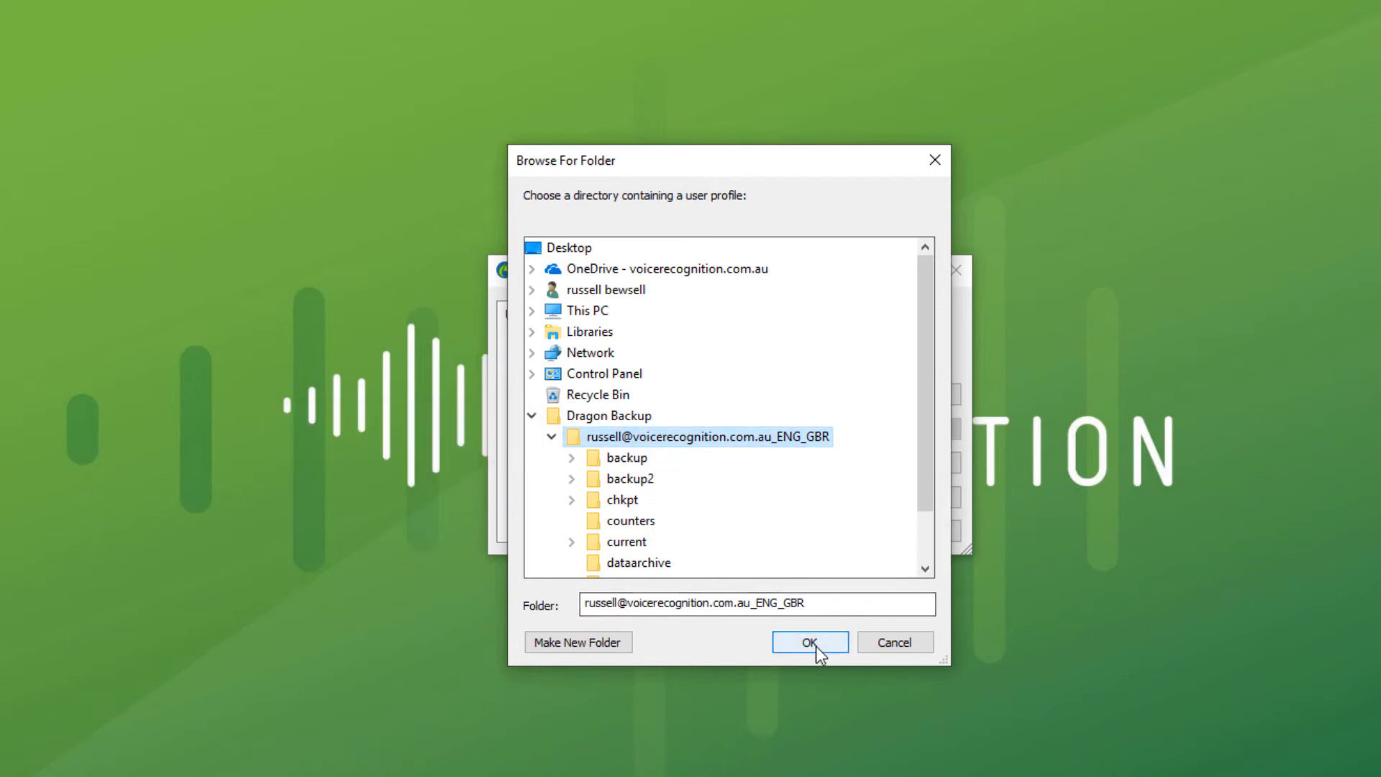
left_click(809, 641)
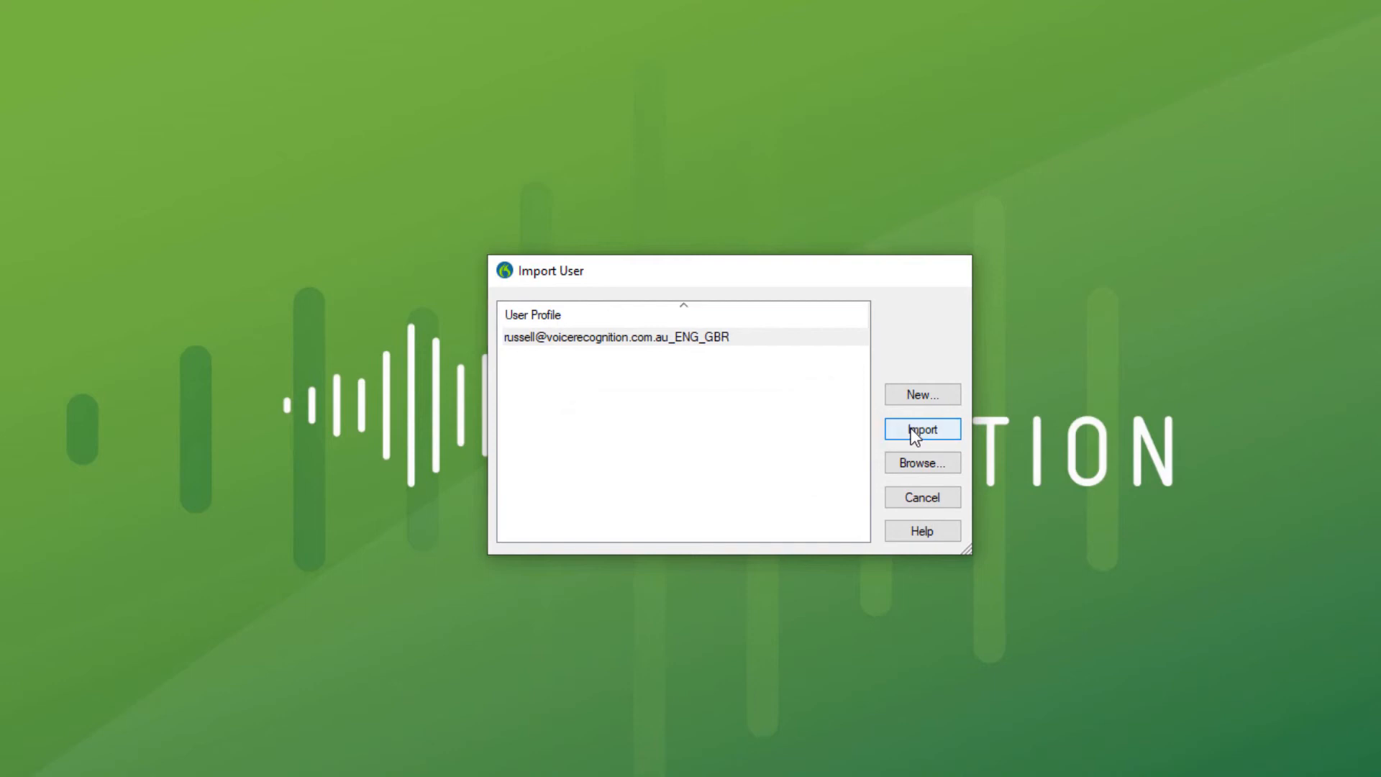
- Import the backed-up profile listed in the Import User dialog
left_click(921, 429)
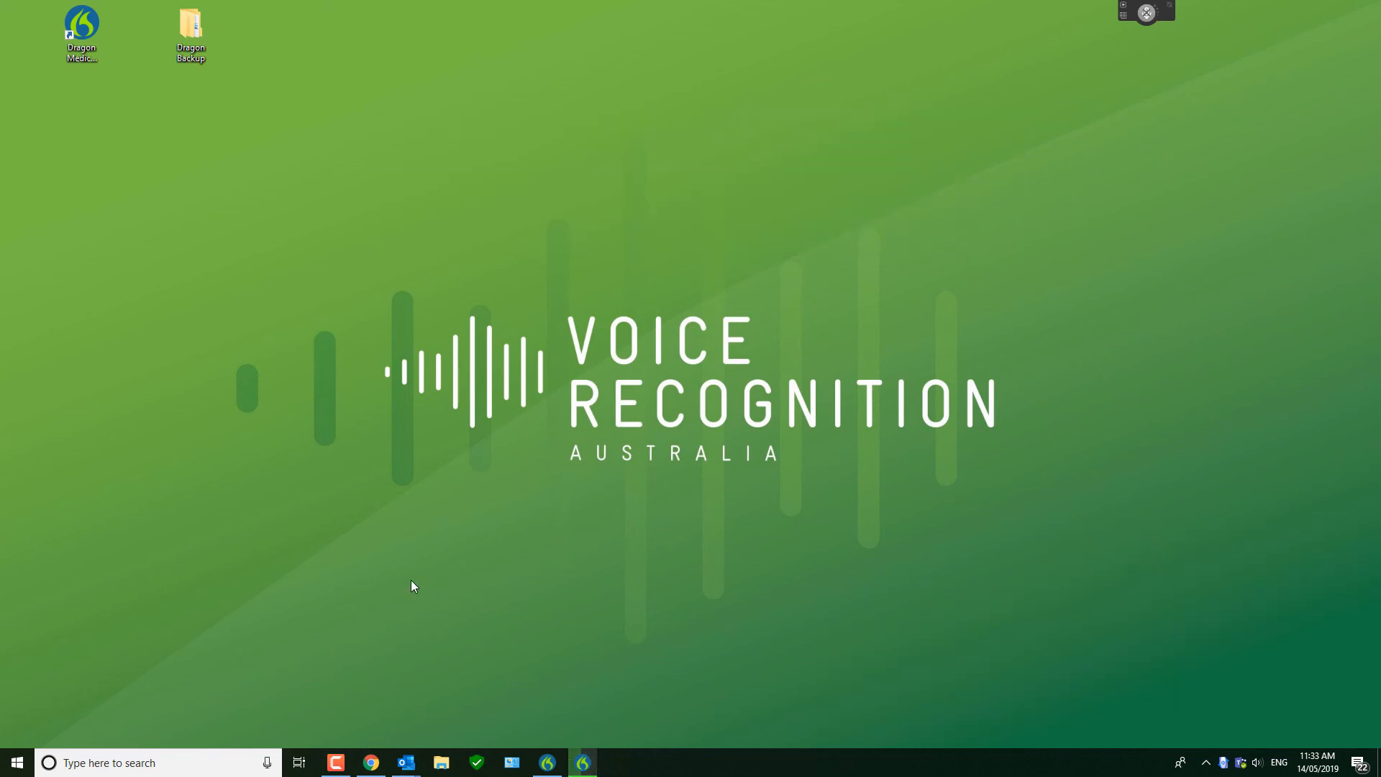
mouse_move(238, 477)
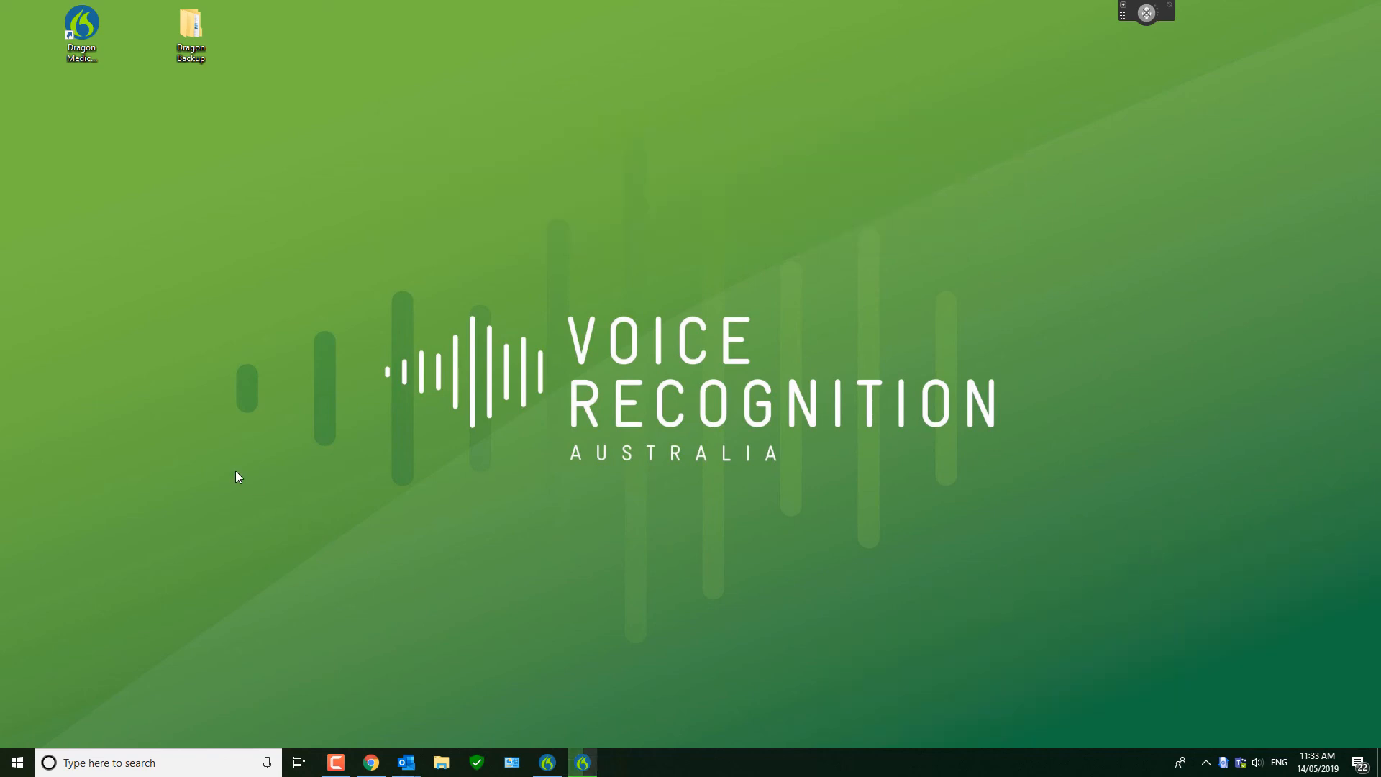